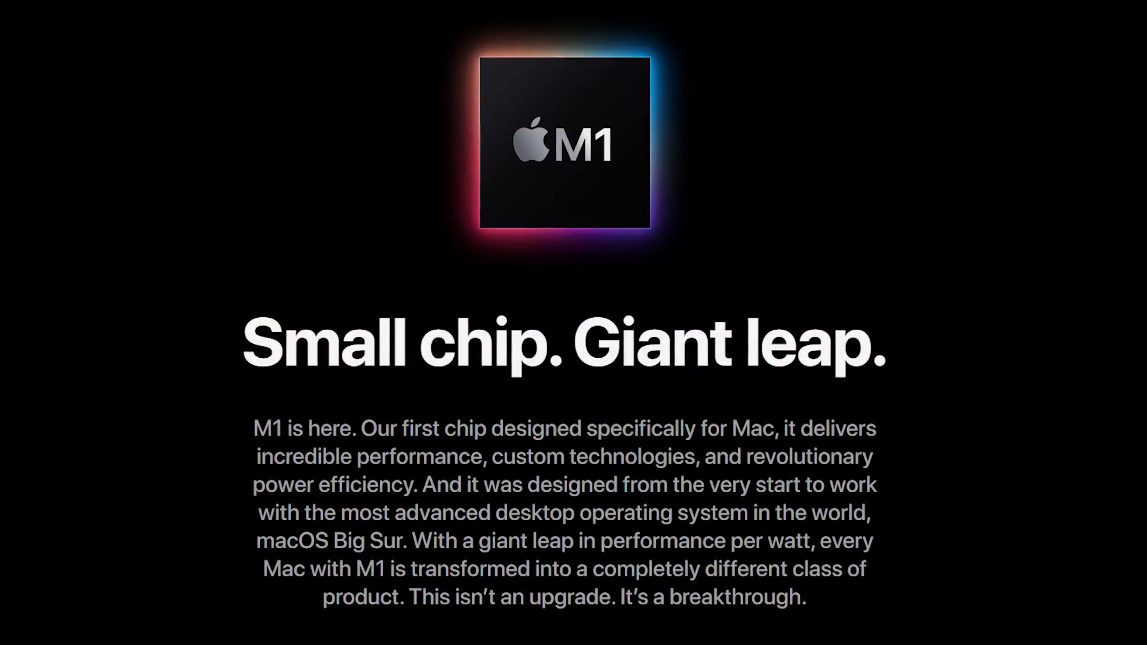
# - Close the gibMacOS Command Prompt window, returning to the desktop
pyautogui.scroll(-3)
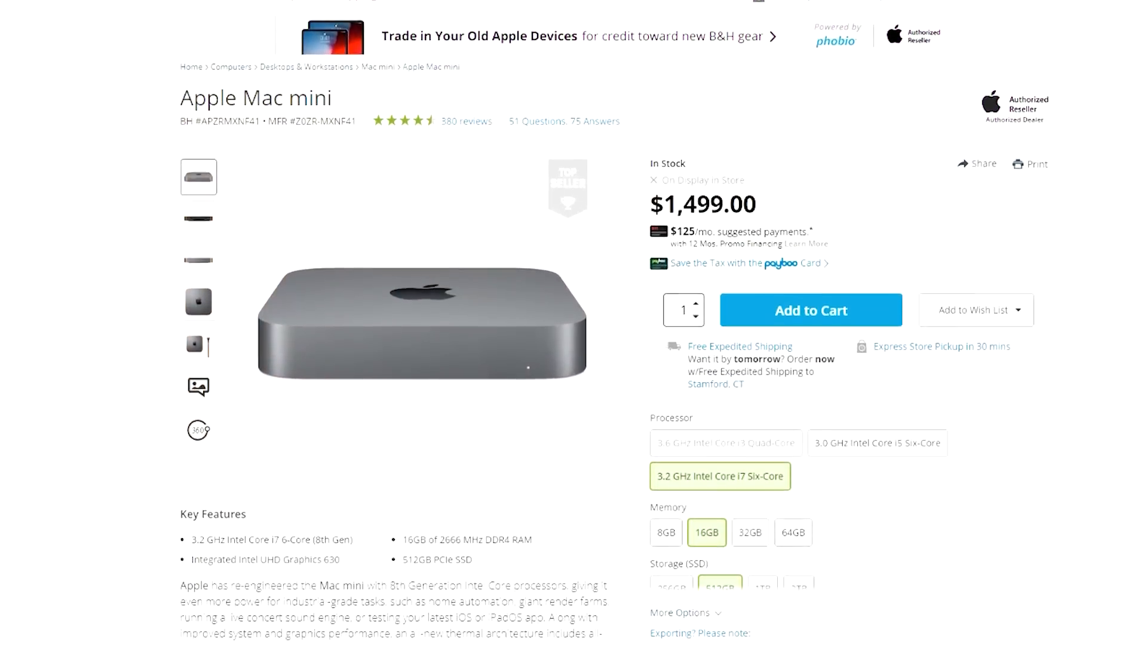
pyautogui.scroll(-3)
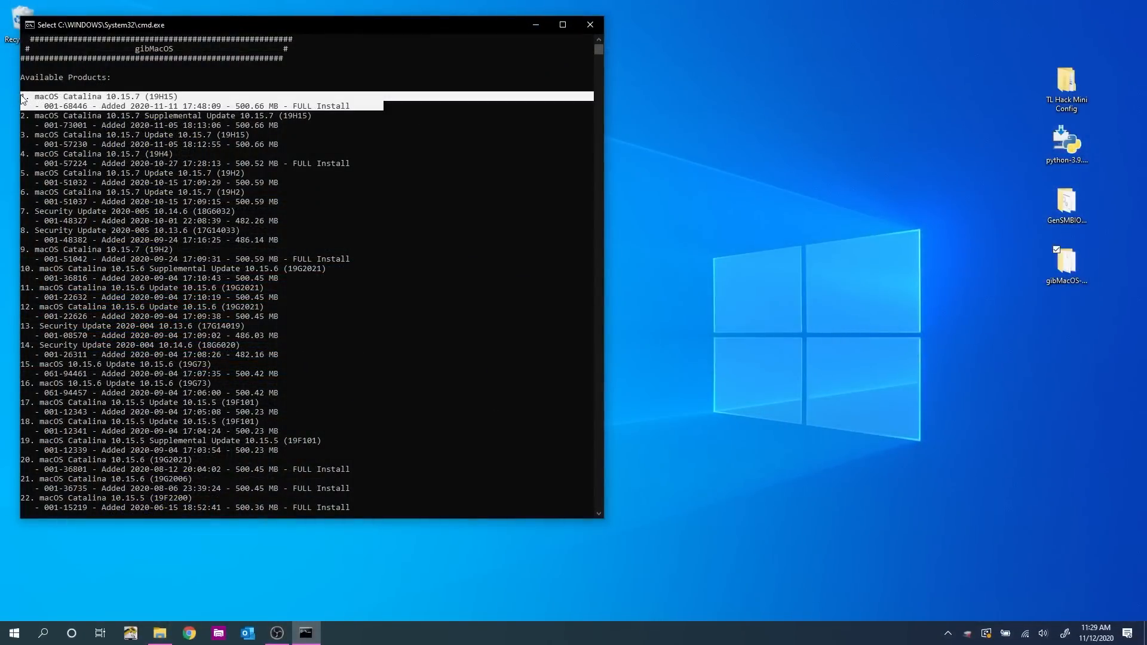
pyautogui.click(589, 24)
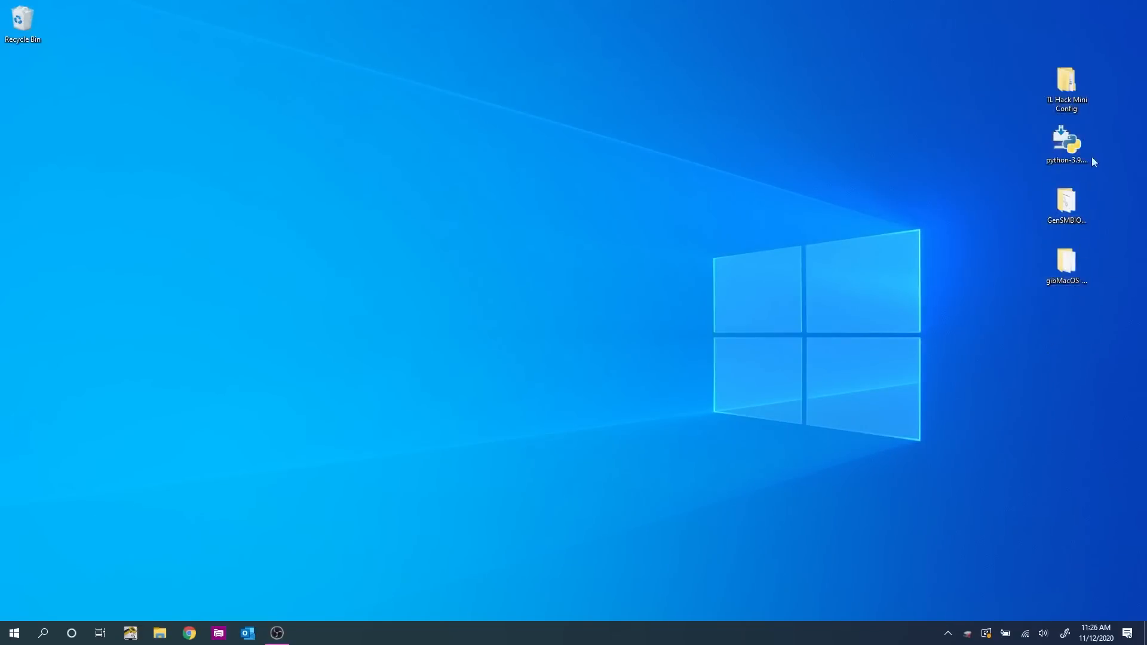
# - Install Python 3.9.0 with 'Add Python 3.9 to PATH' enabled using Install Now
pyautogui.doubleClick(1067, 142)
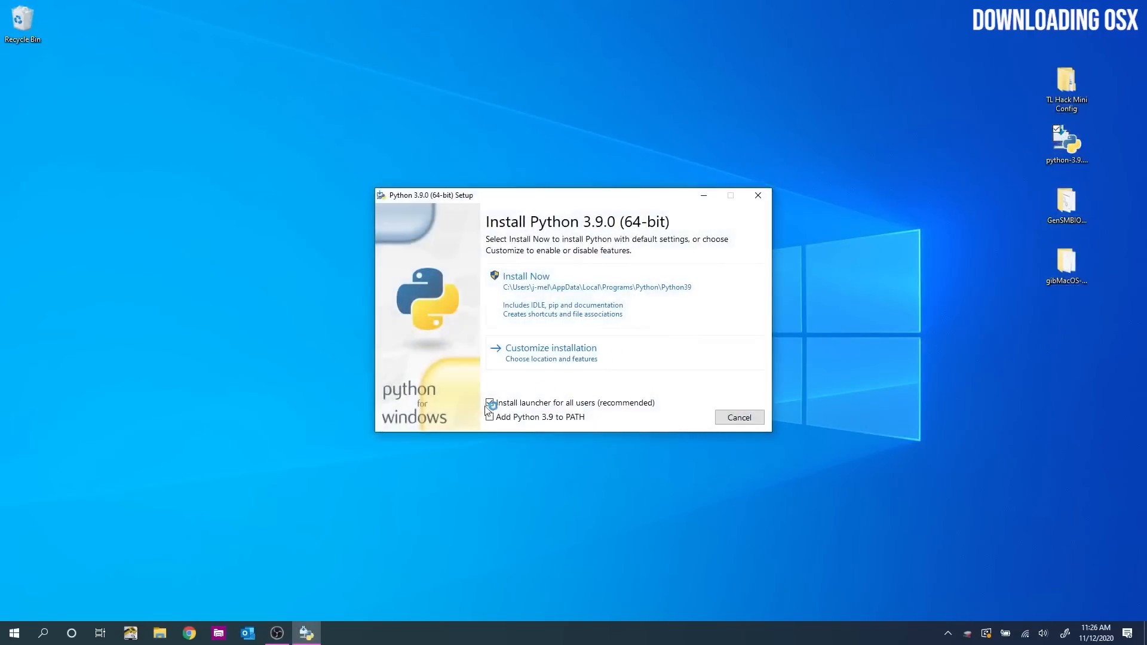
pyautogui.click(490, 418)
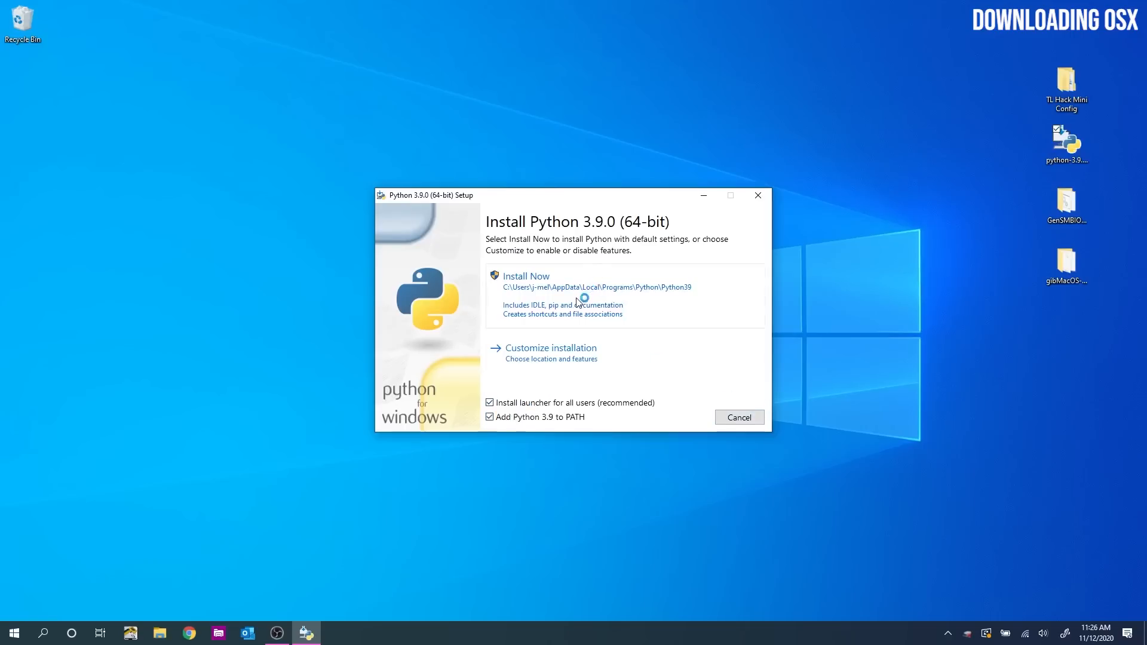
pyautogui.click(526, 276)
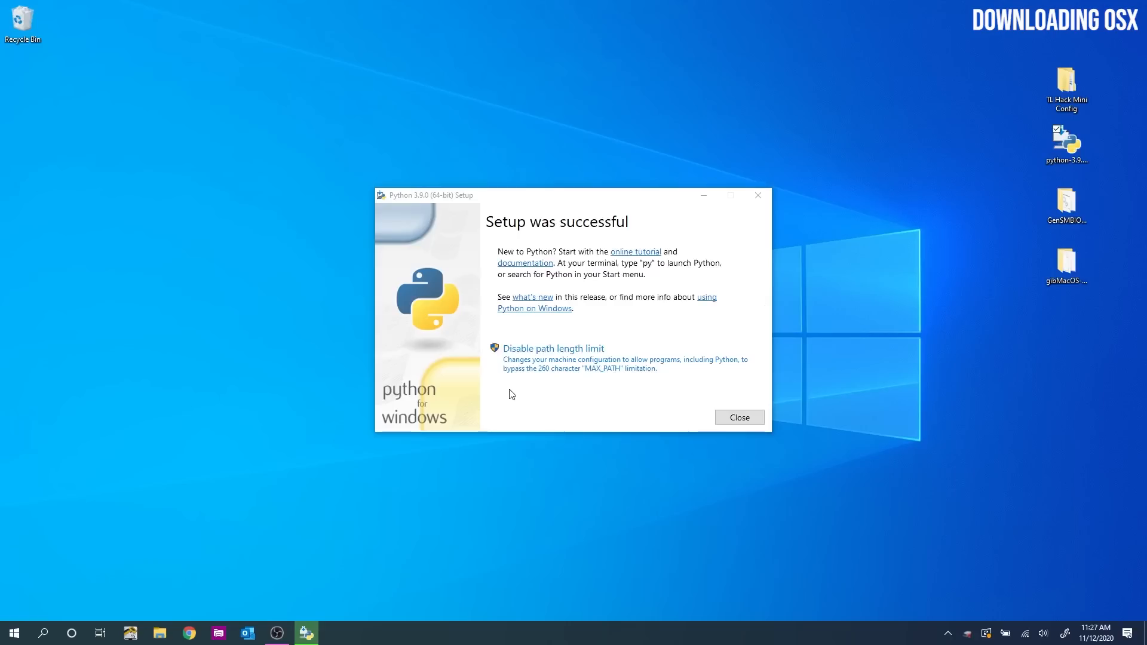
pyautogui.click(739, 417)
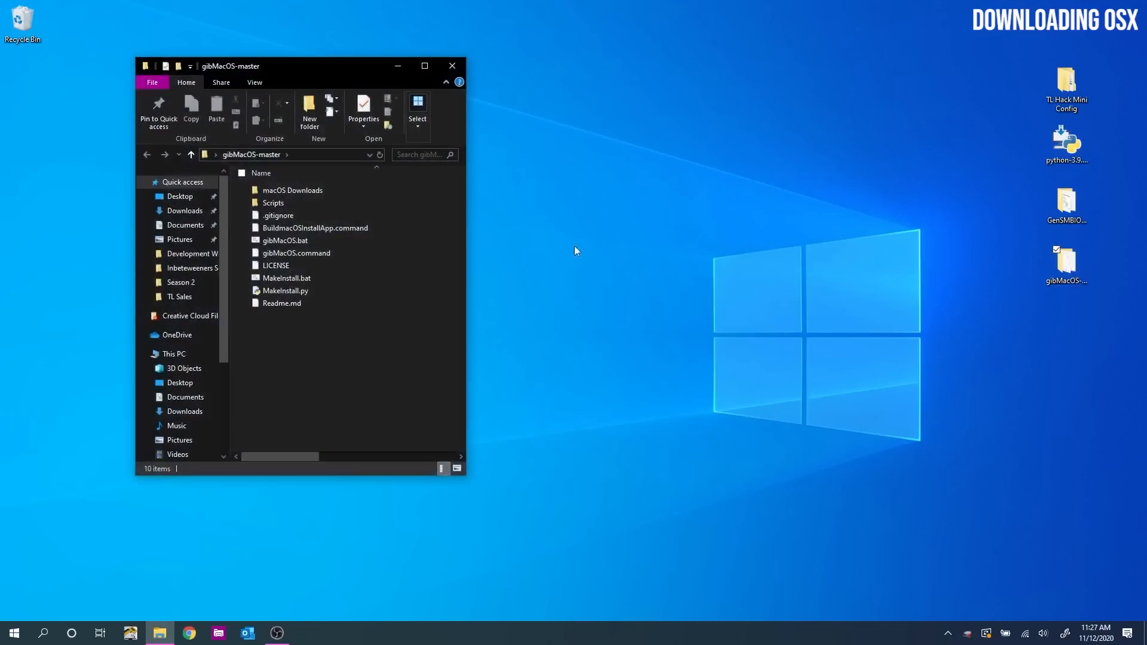
# - Run gibMacOS.bat and toggle its URL preference with R to re-scan macOS products
pyautogui.rightClick(285, 241)
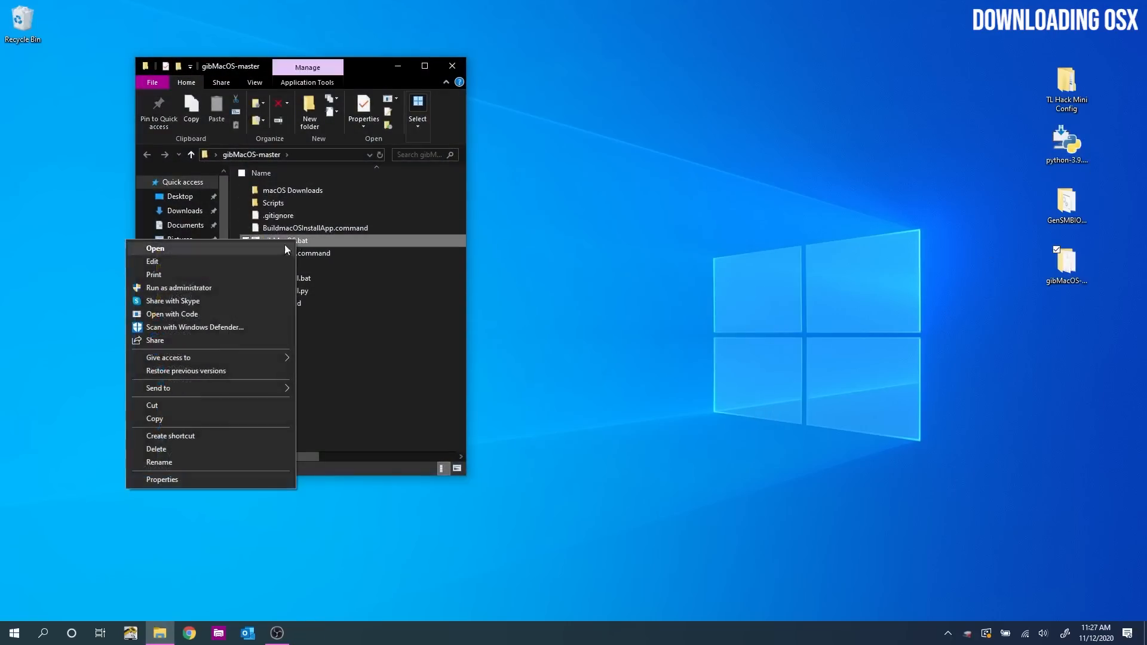
pyautogui.click(154, 249)
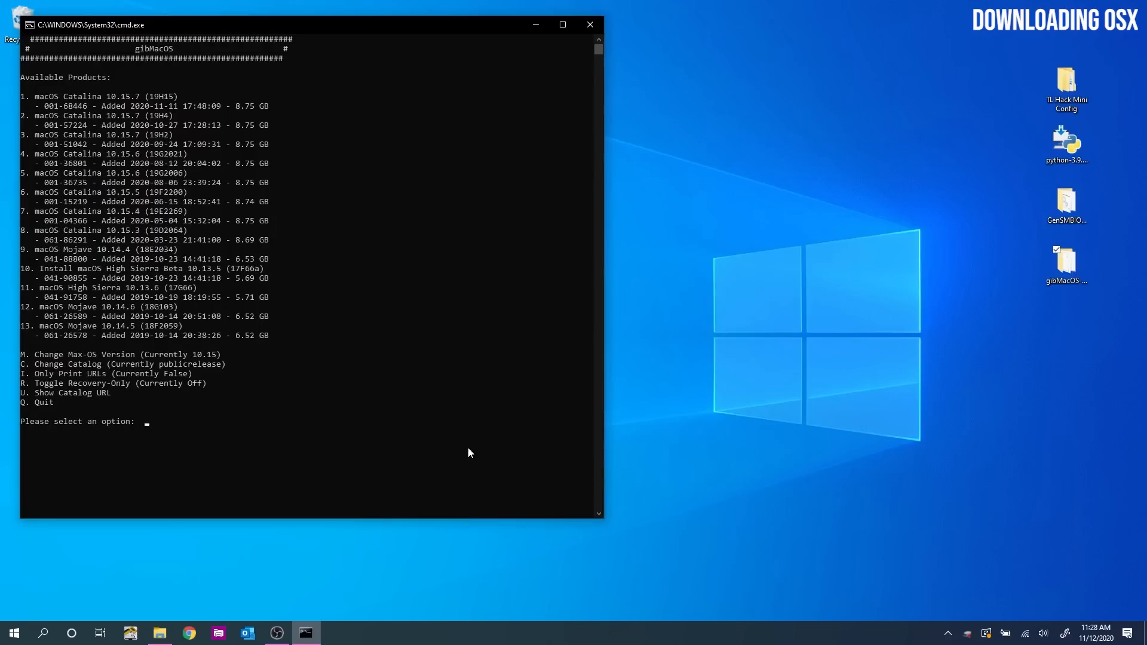
pyautogui.write('R')
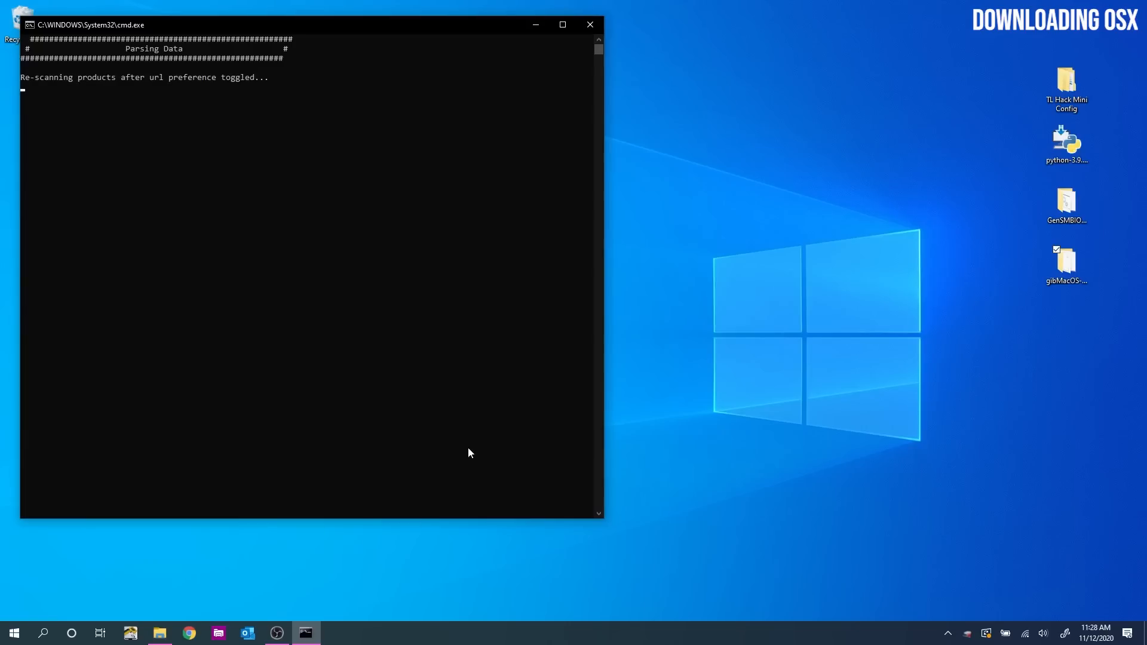